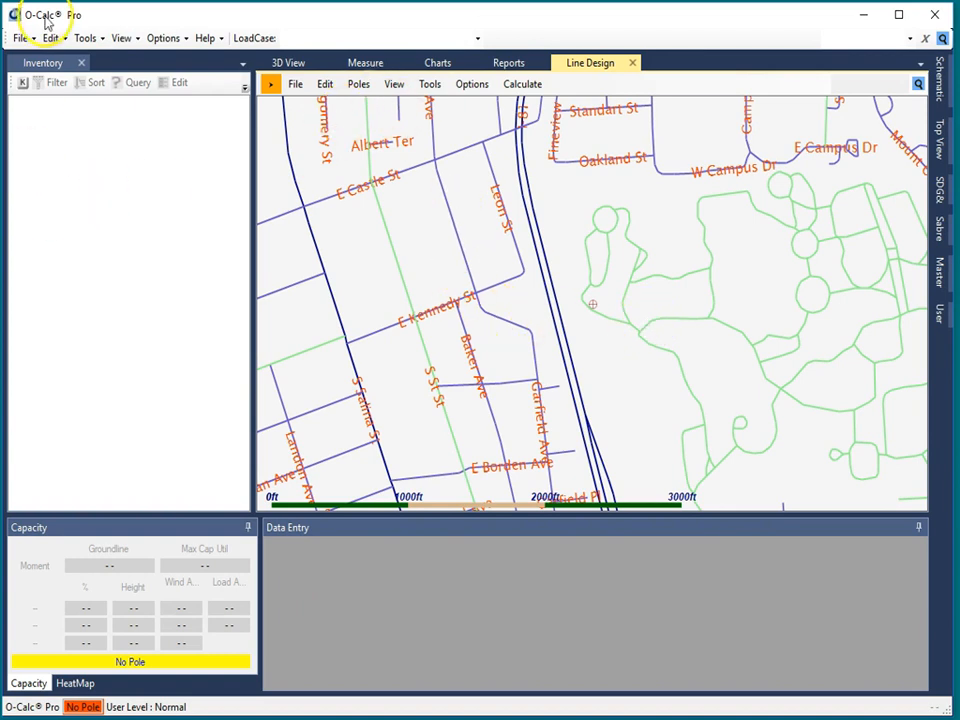
Step: Open the recent file C:\temp\DeadendStart2.pplx from the File menu
click(20, 38)
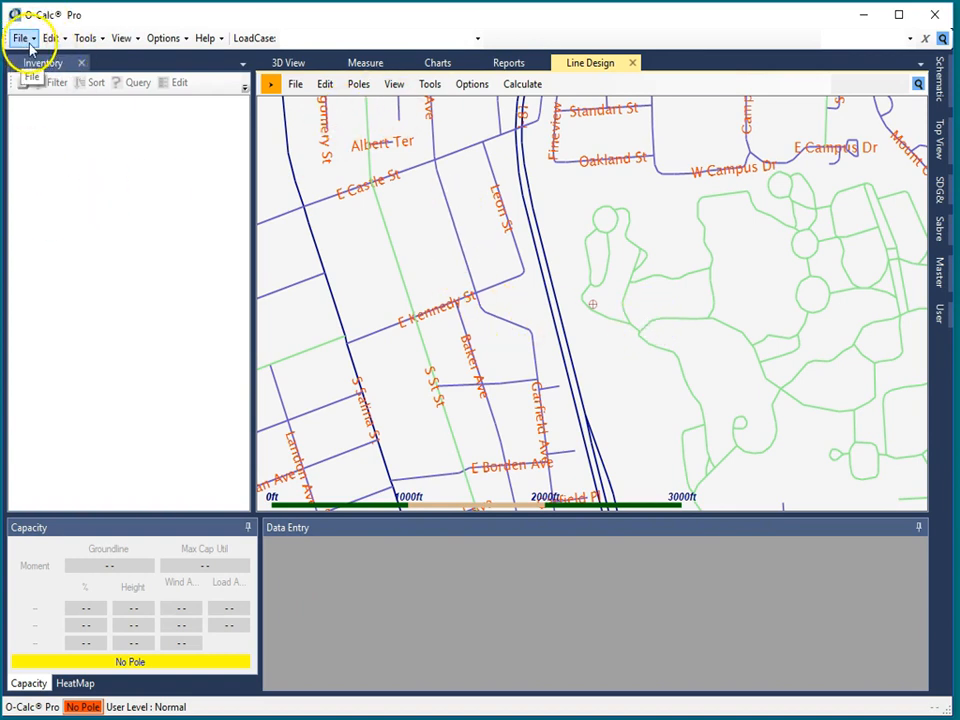
click(20, 38)
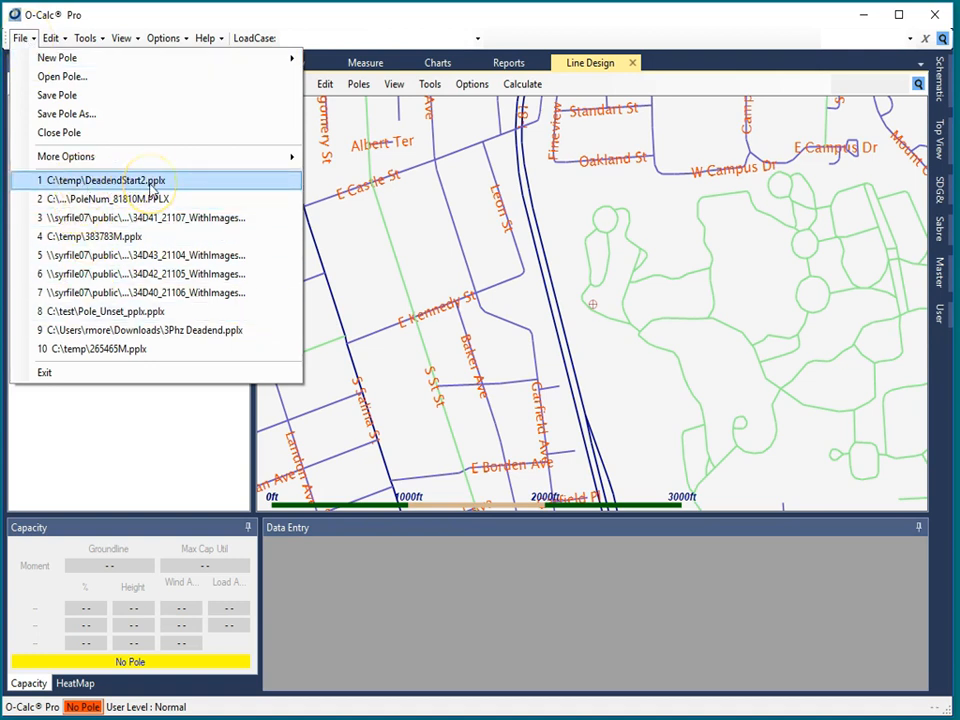
click(108, 180)
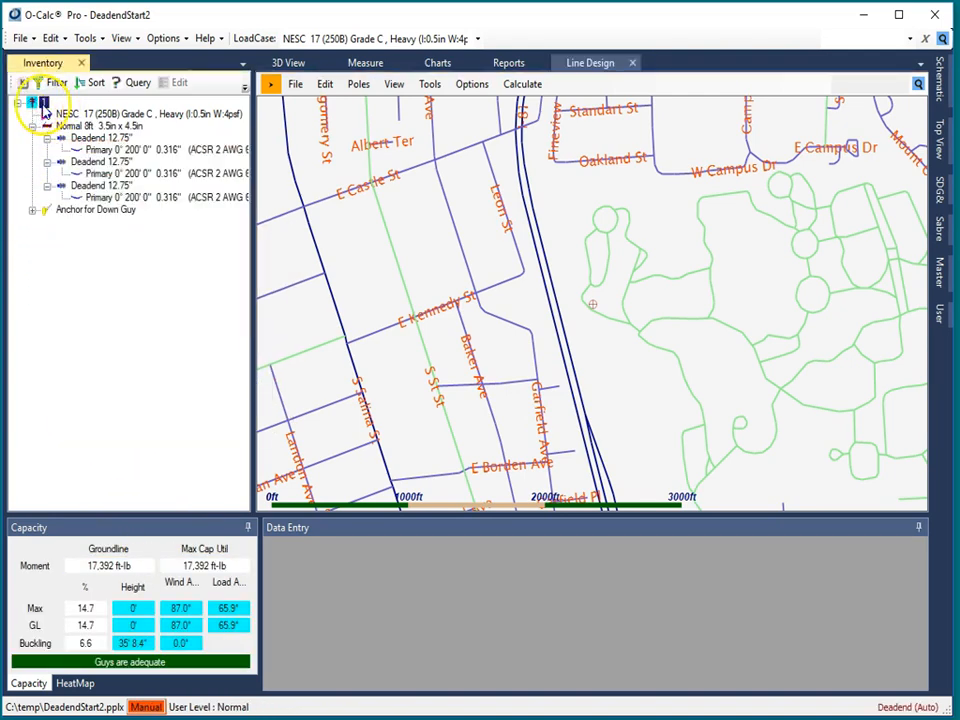
Step: Select the pole and set its Easement Radius (ft) to 12 in Data Entry
click(40, 102)
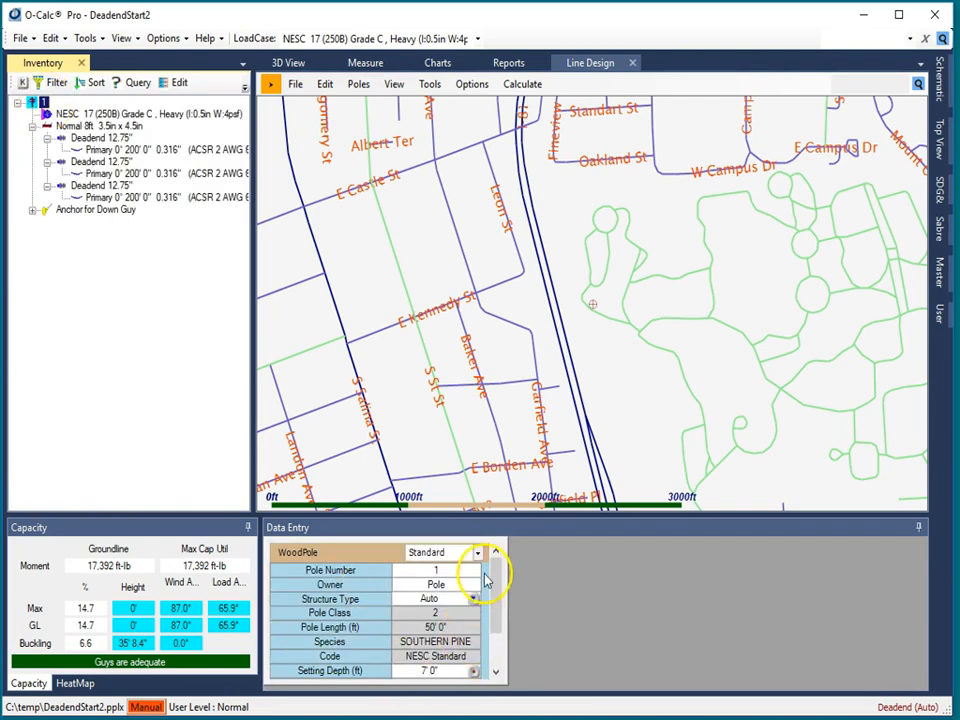
scroll(down, 3)
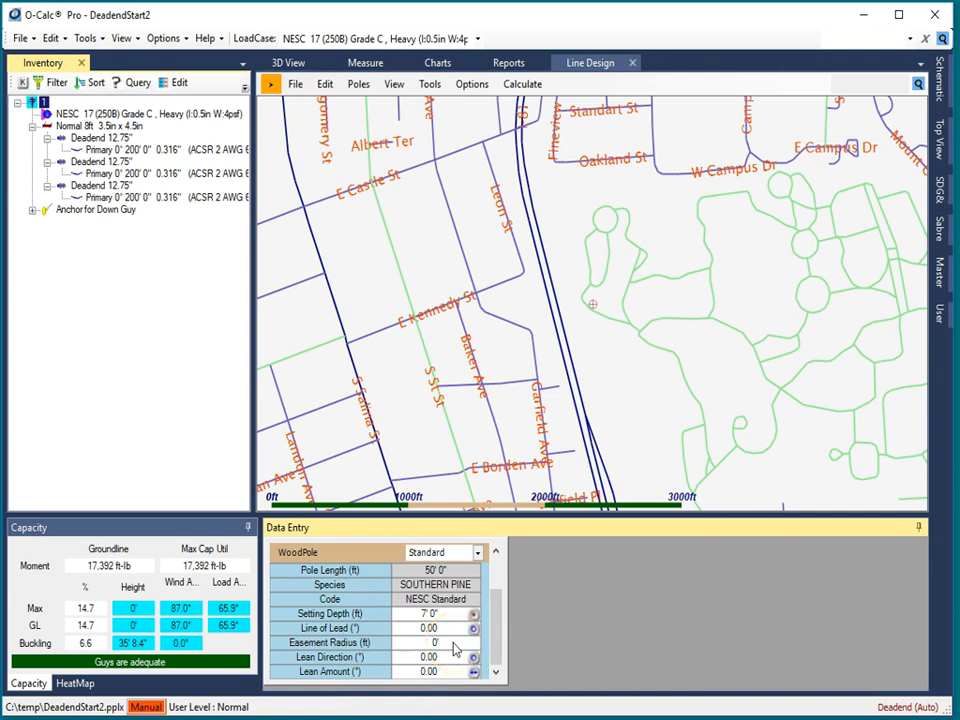
click(430, 642)
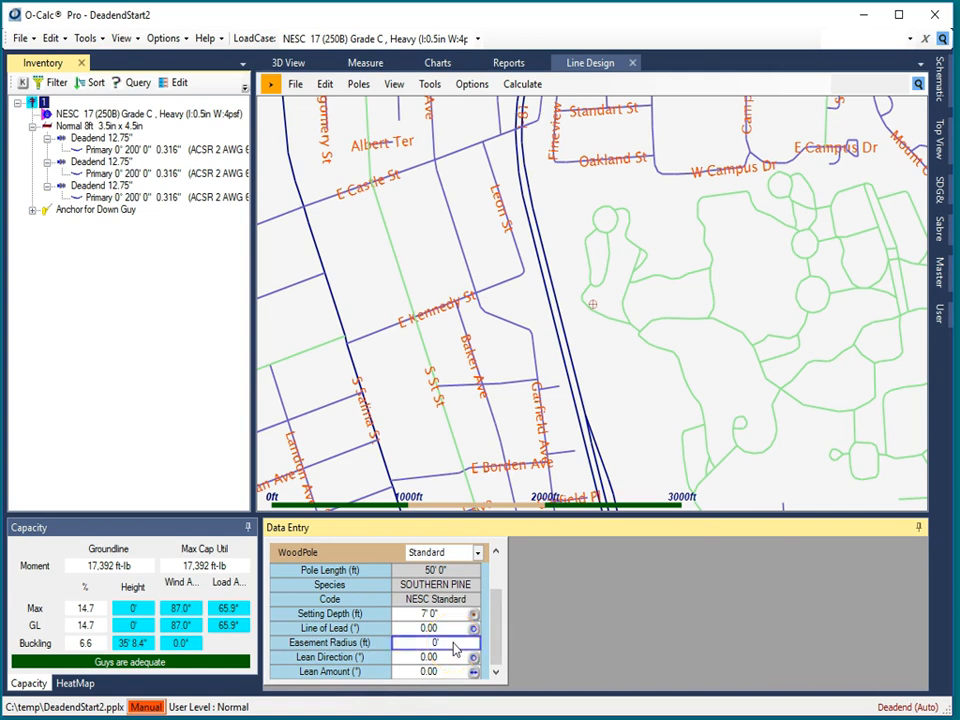
text(121)
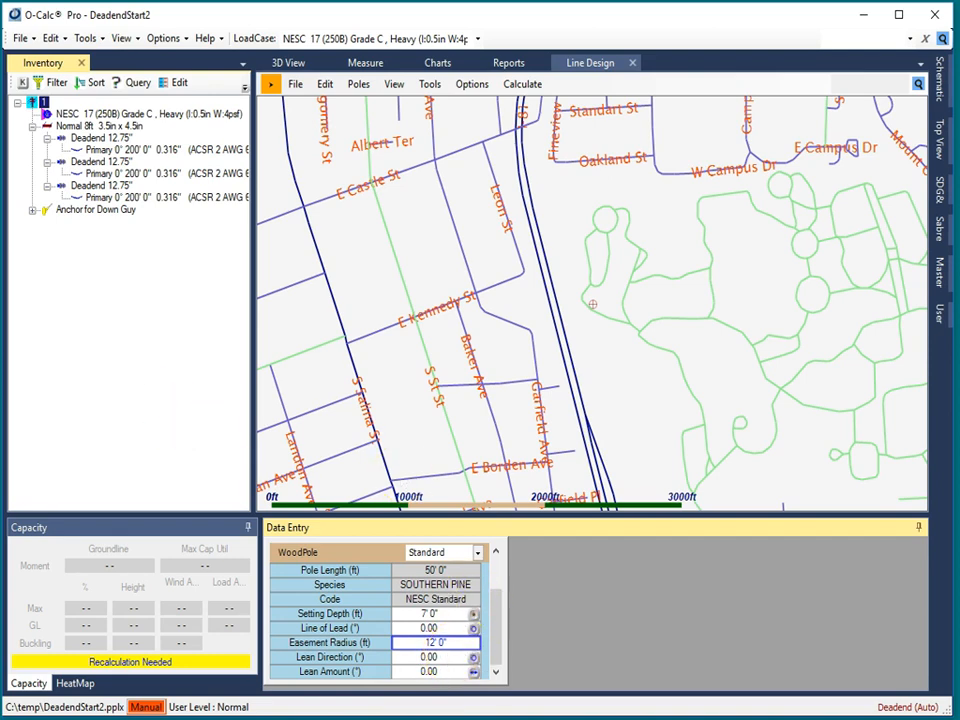
mouse_move(28, 48)
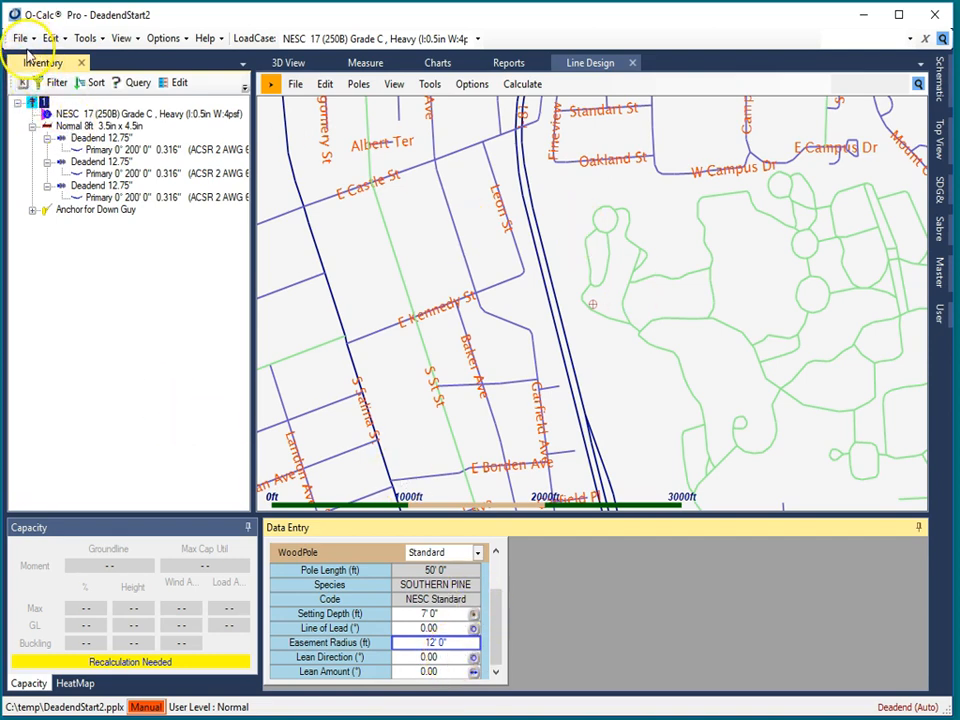
Step: Reopen DeadendStart2.pplx from recent files so capacity results recalculate
click(20, 38)
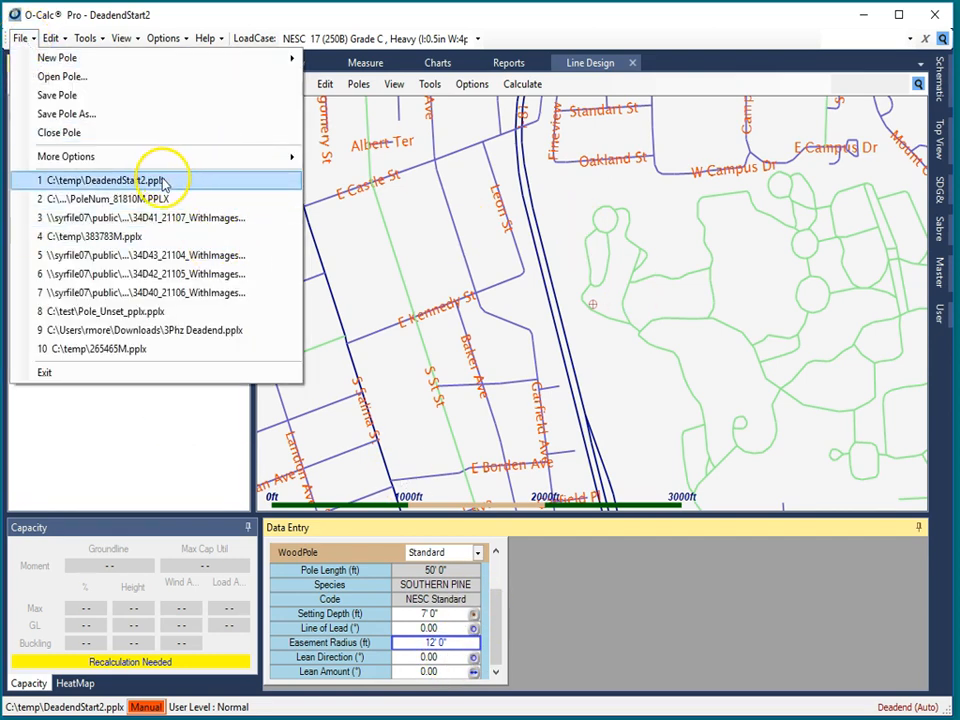
click(108, 180)
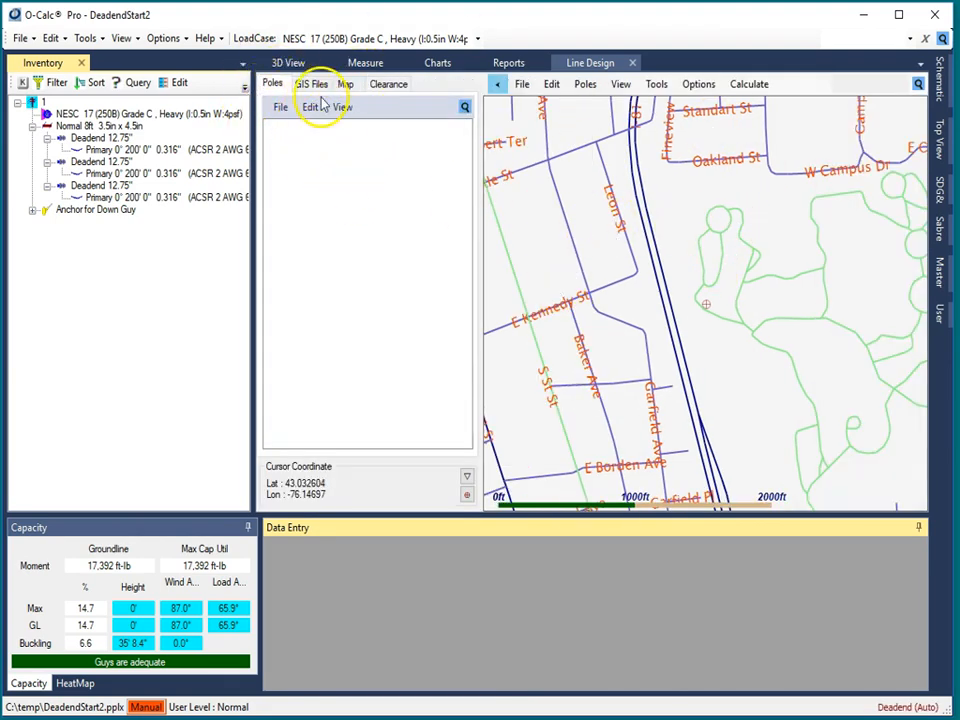
Step: Preview Easement.kml from Downloads on the line design map via GIS Files
click(280, 106)
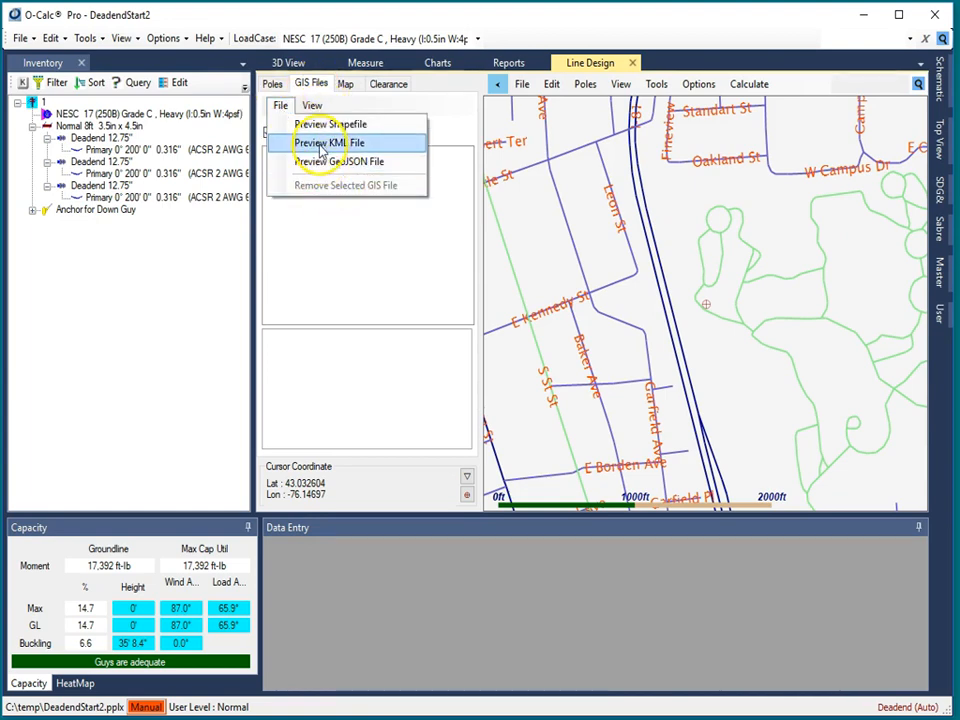
click(328, 142)
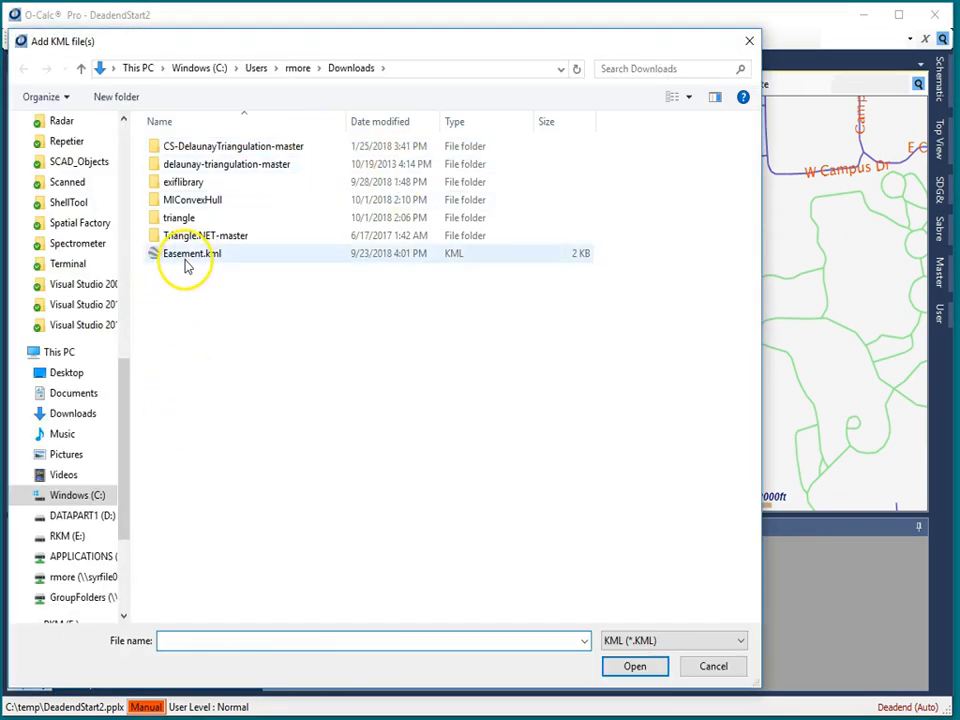
click(634, 666)
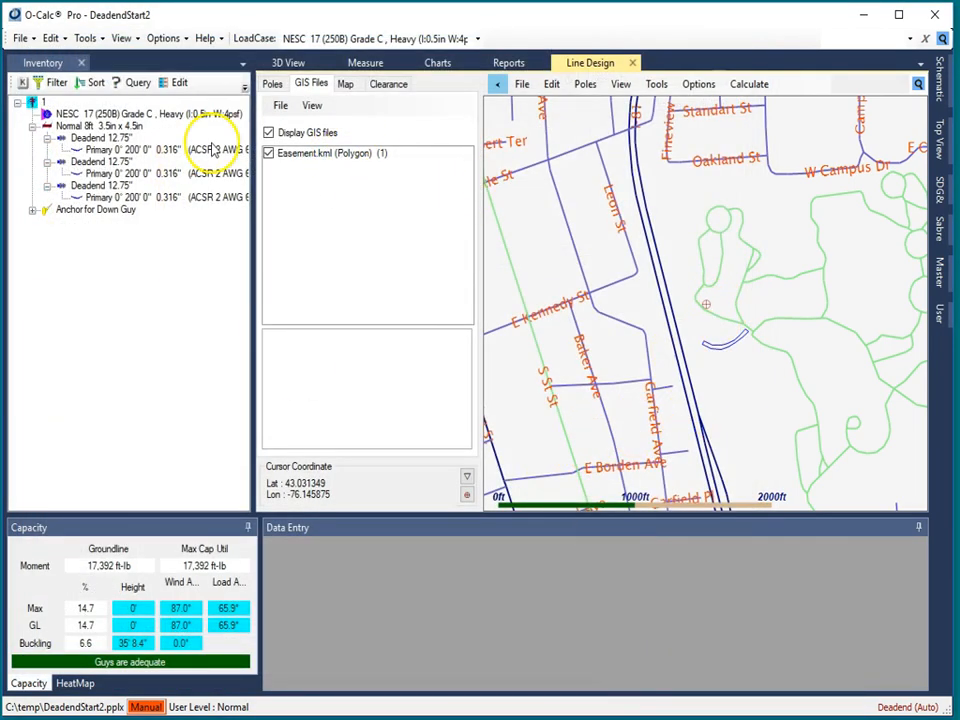
click(324, 152)
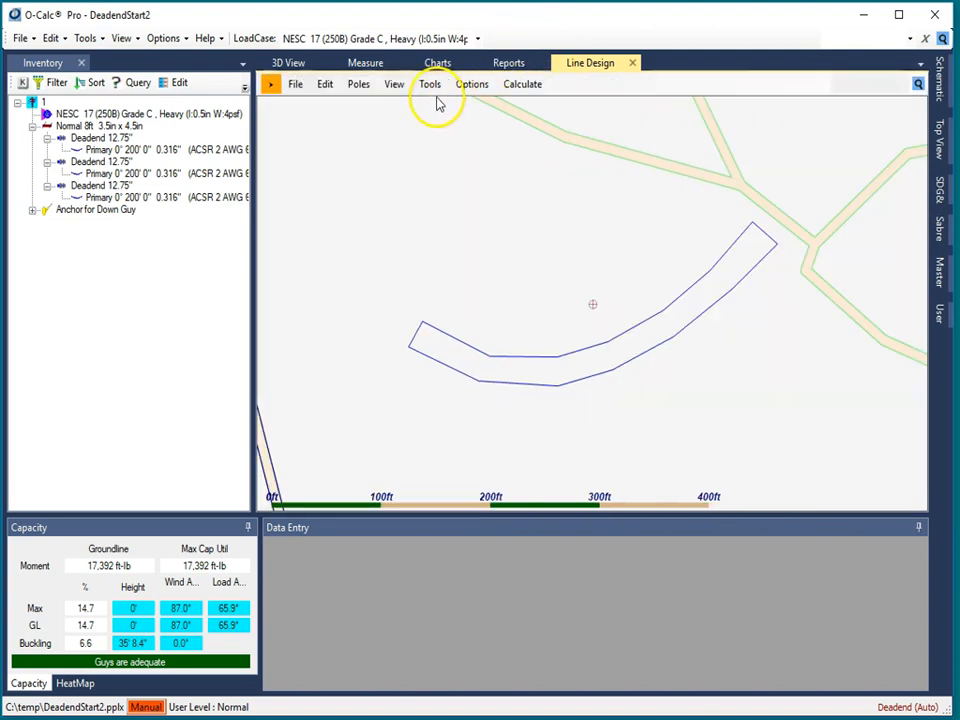
Step: Create a new EasementDemo line design with the wizard, adding the previewed GIS polygon
click(296, 84)
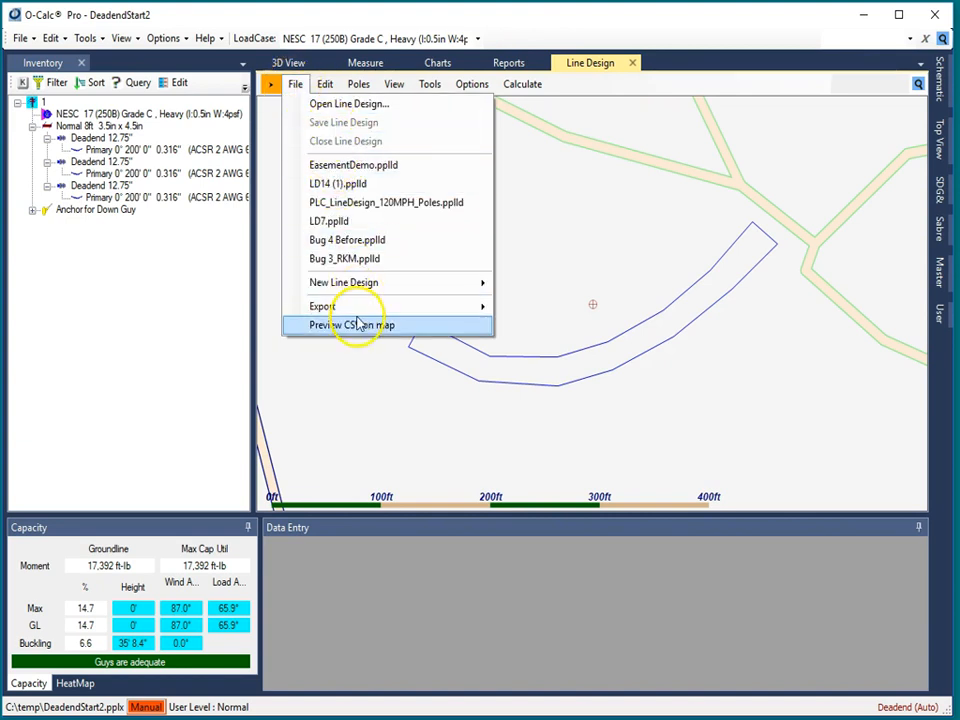
mouse_move(344, 282)
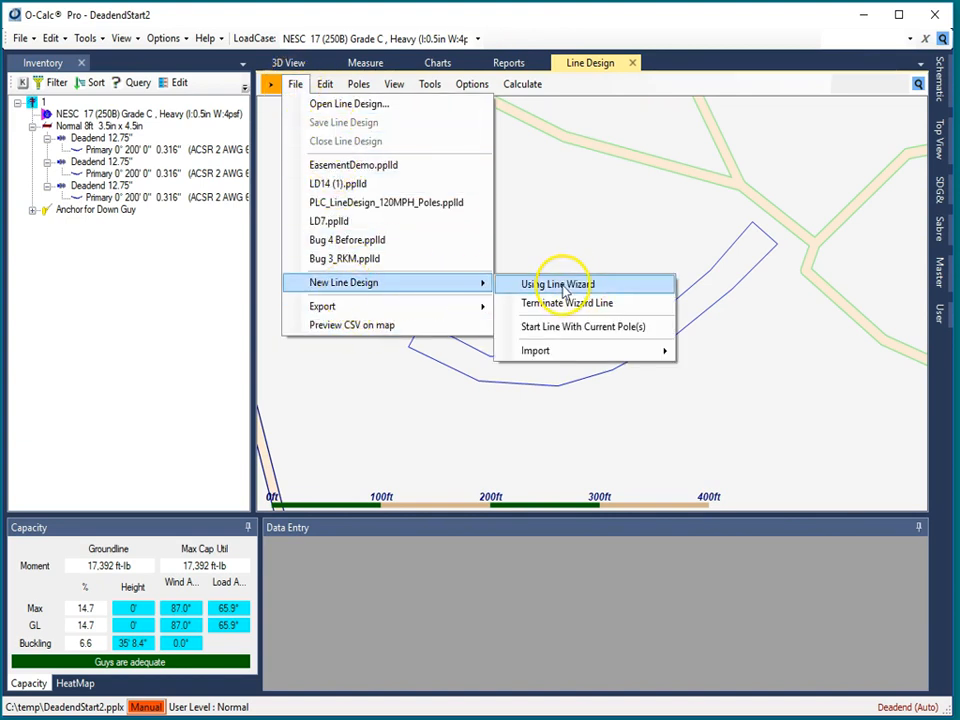
click(556, 284)
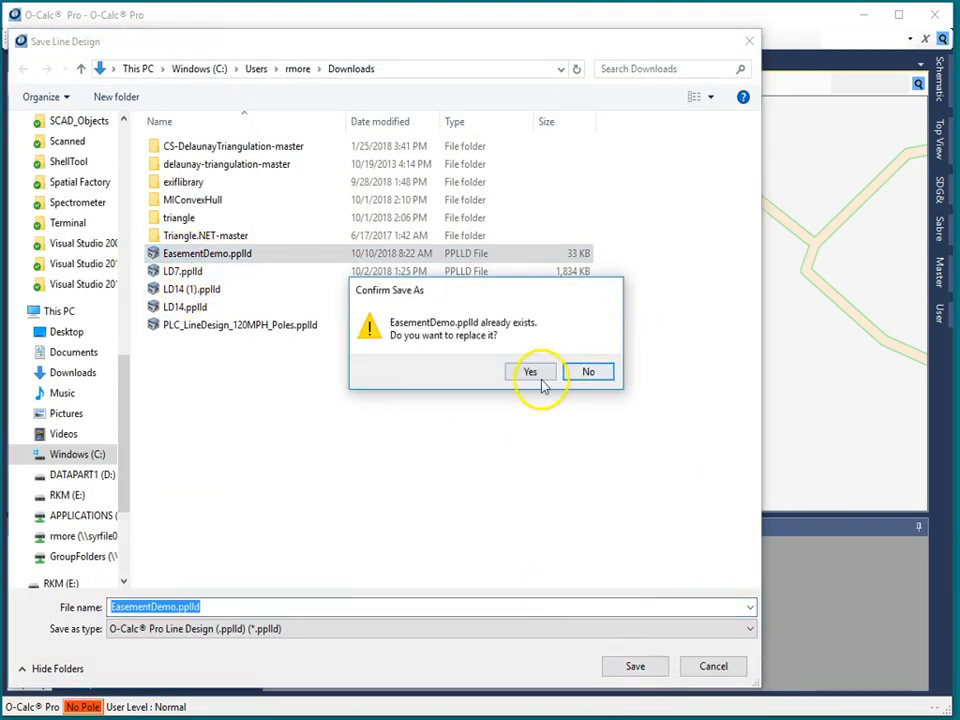
click(530, 370)
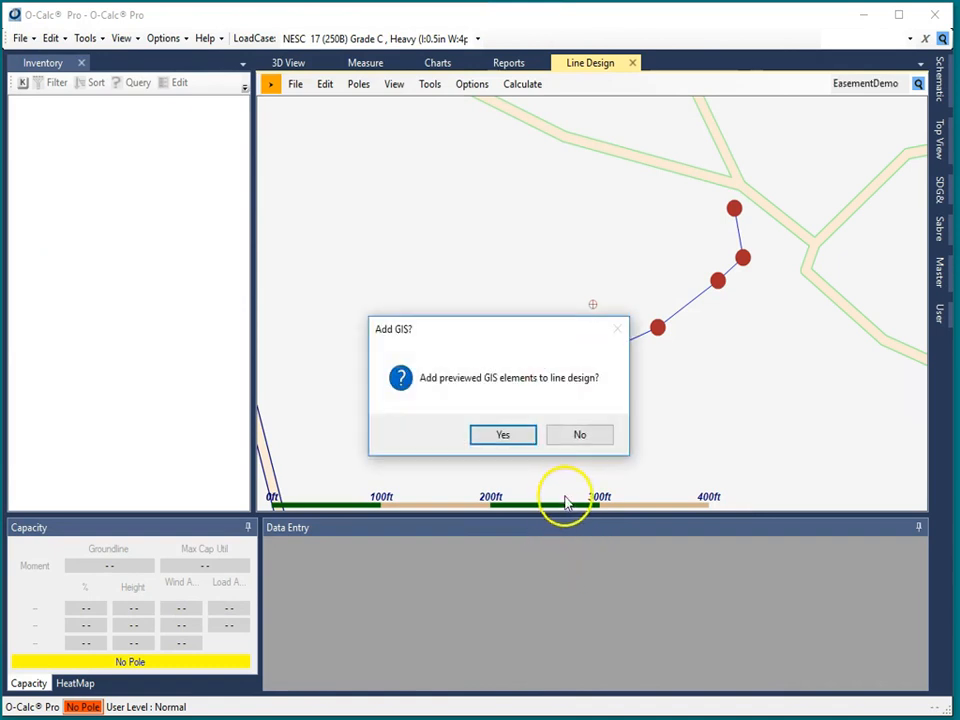
mouse_move(436, 396)
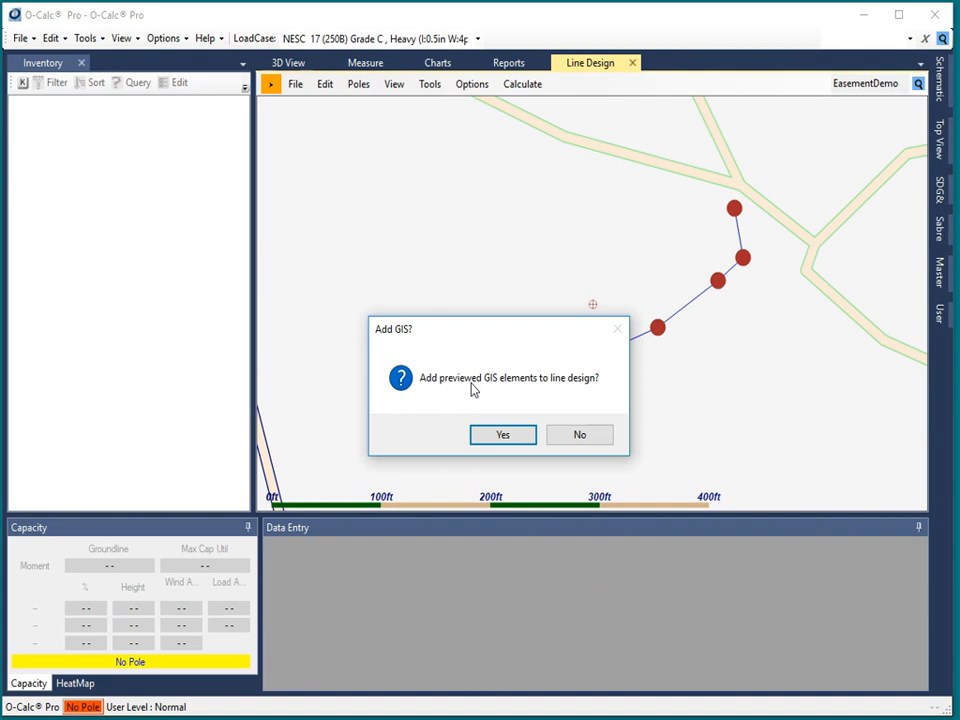
click(502, 434)
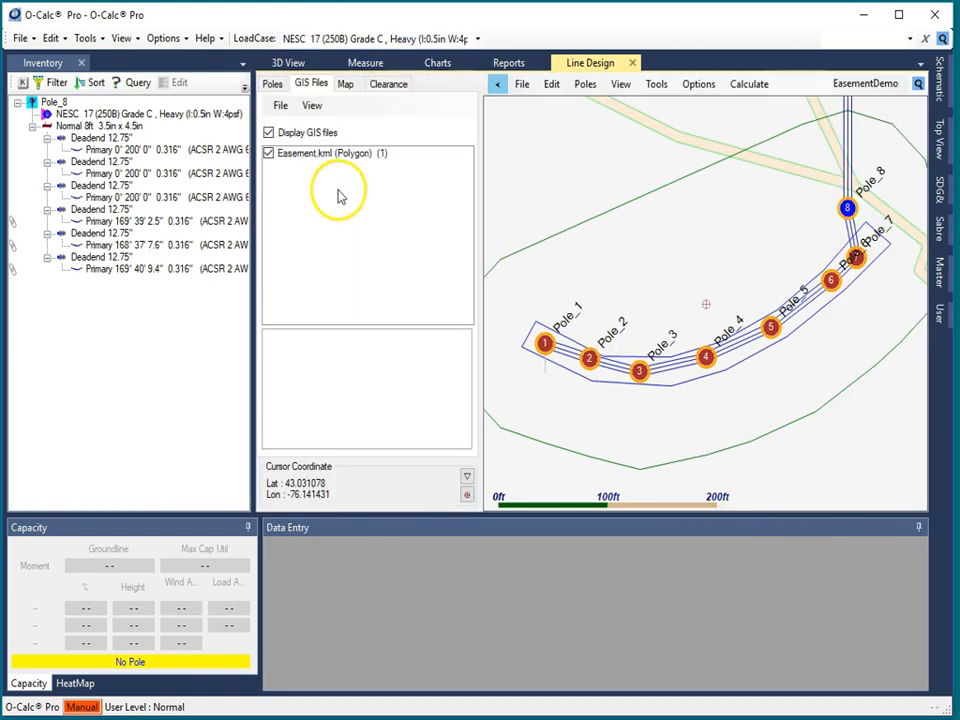
Step: Set the Easement.kml polygon's Easement property to True
click(324, 152)
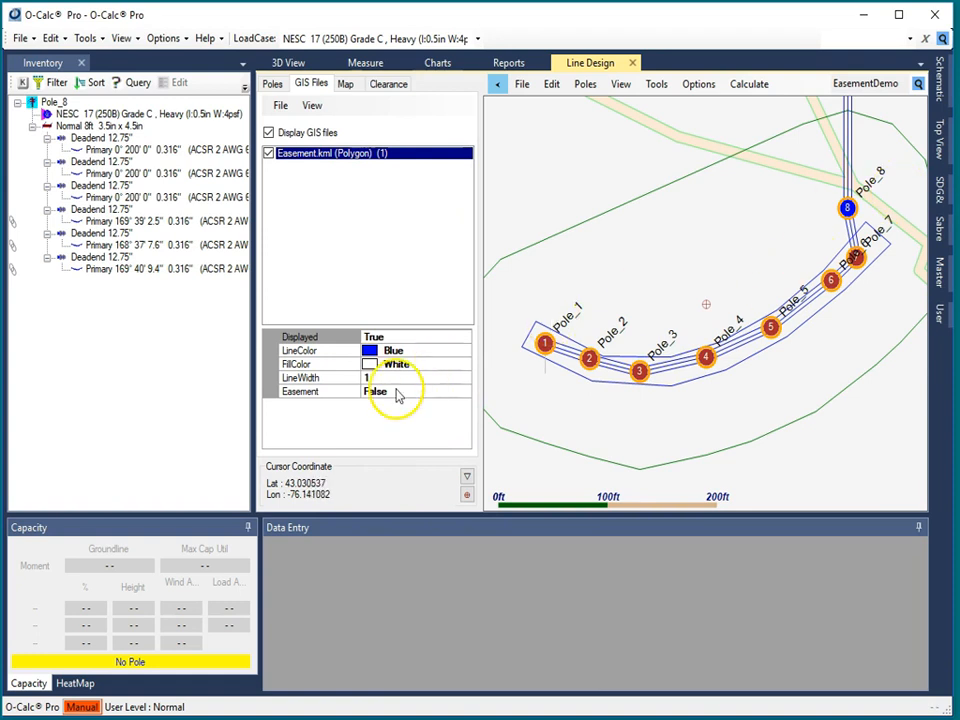
click(376, 390)
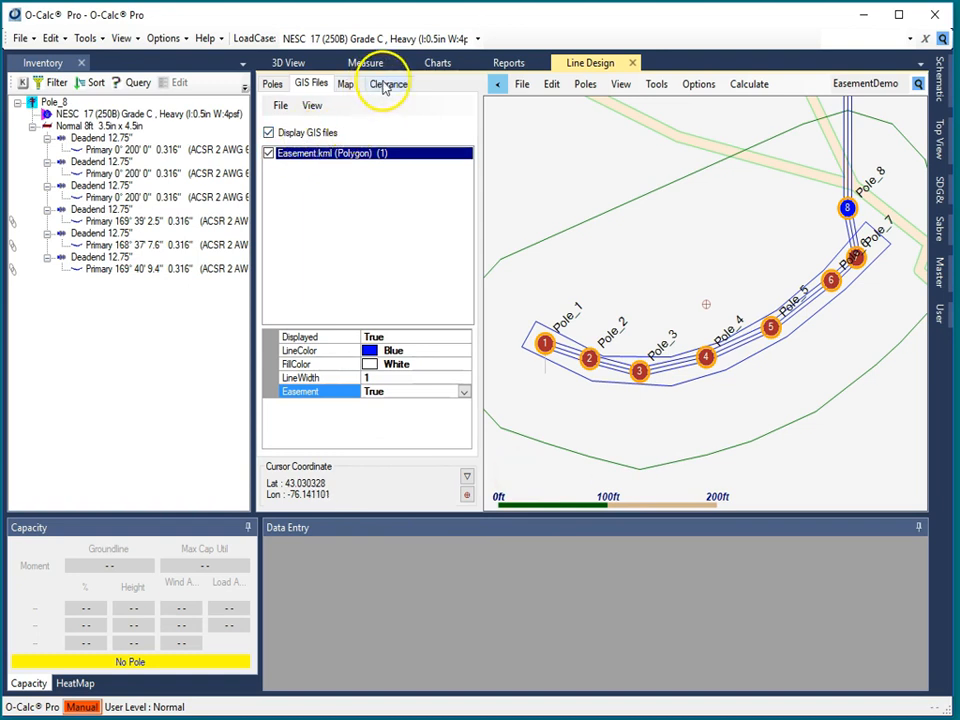
Step: Run the Clearance > Easement violations check and select the down-guy anchor to zoom to it
click(388, 84)
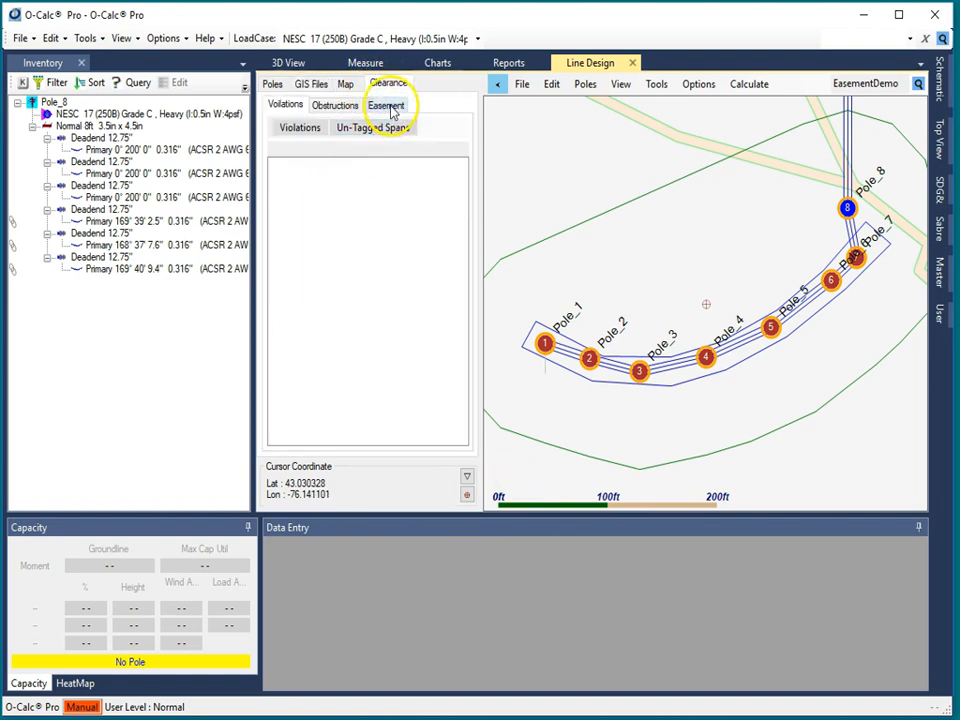
click(300, 128)
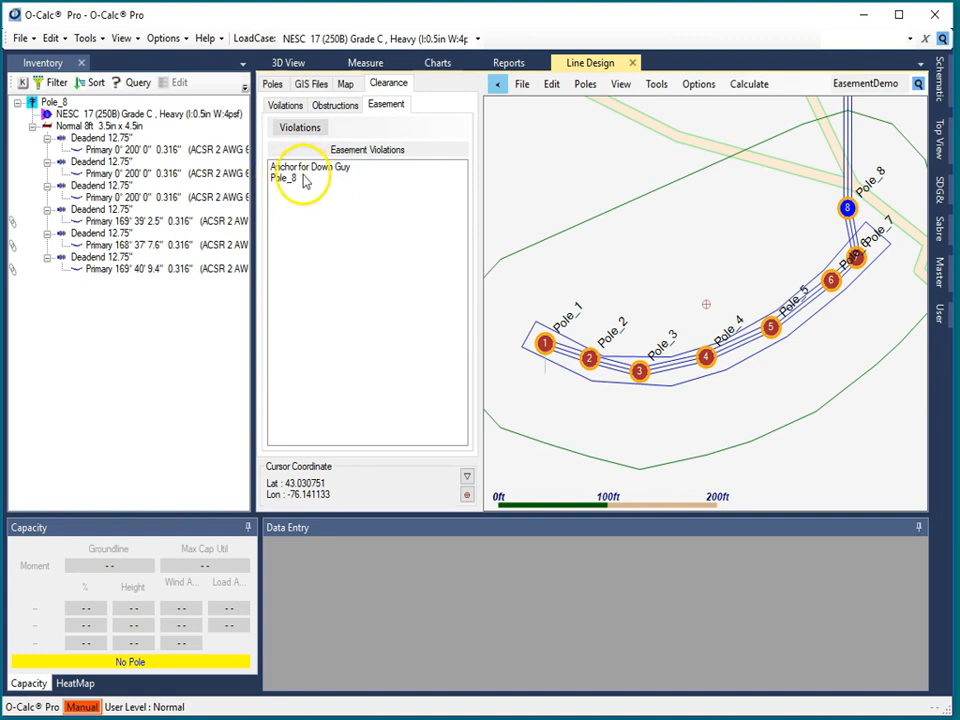
click(310, 166)
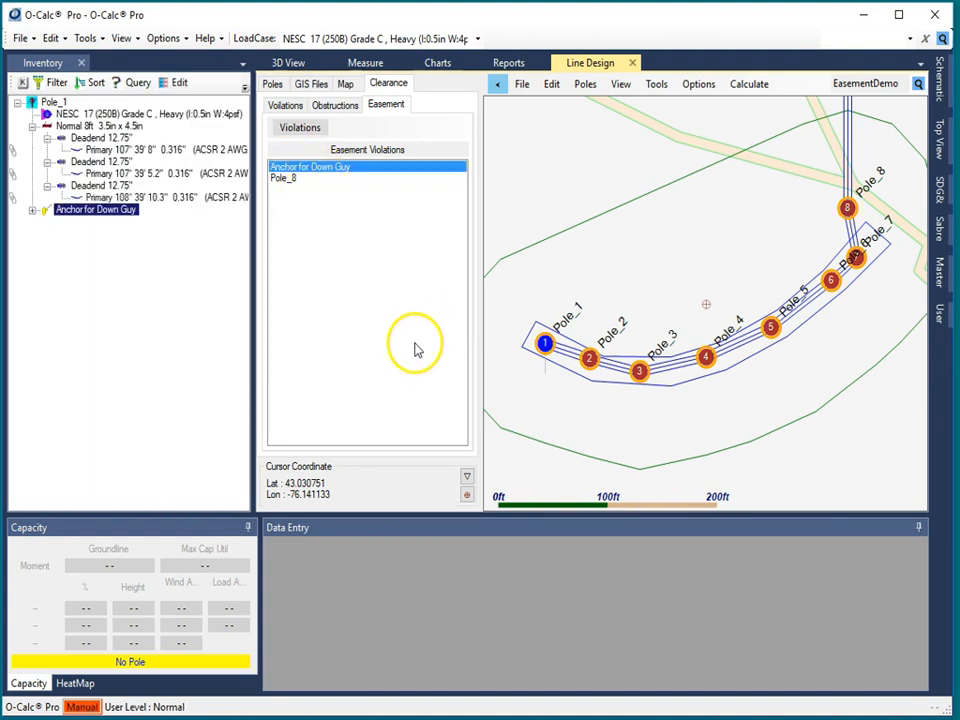
click(544, 344)
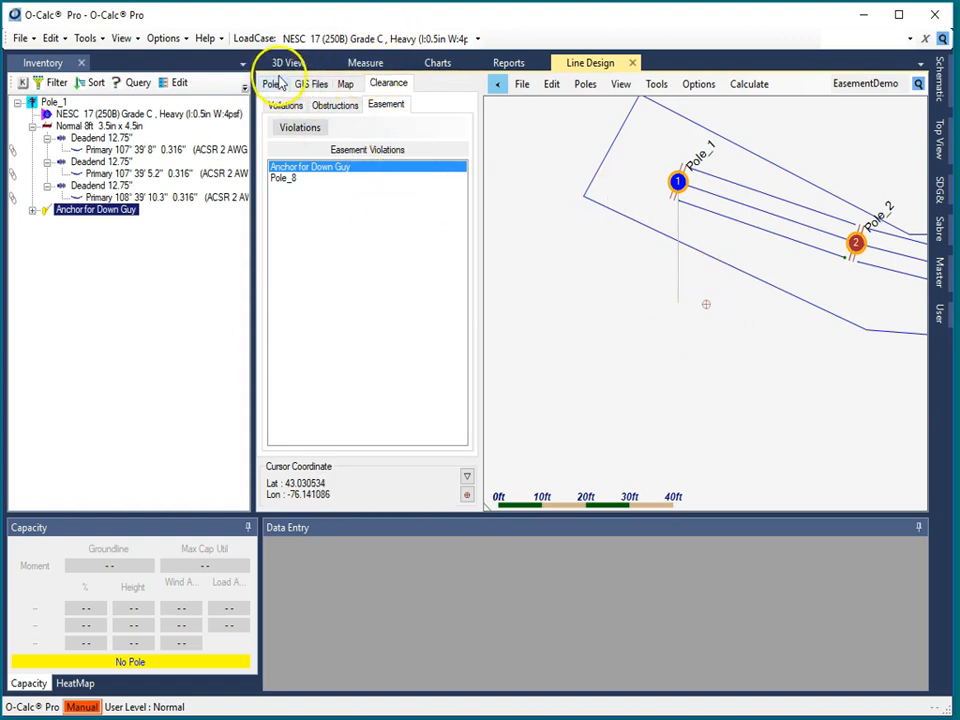
Step: In 3D View, set the anchor's Lead Angle to 270 and Lead Length to 14
click(288, 62)
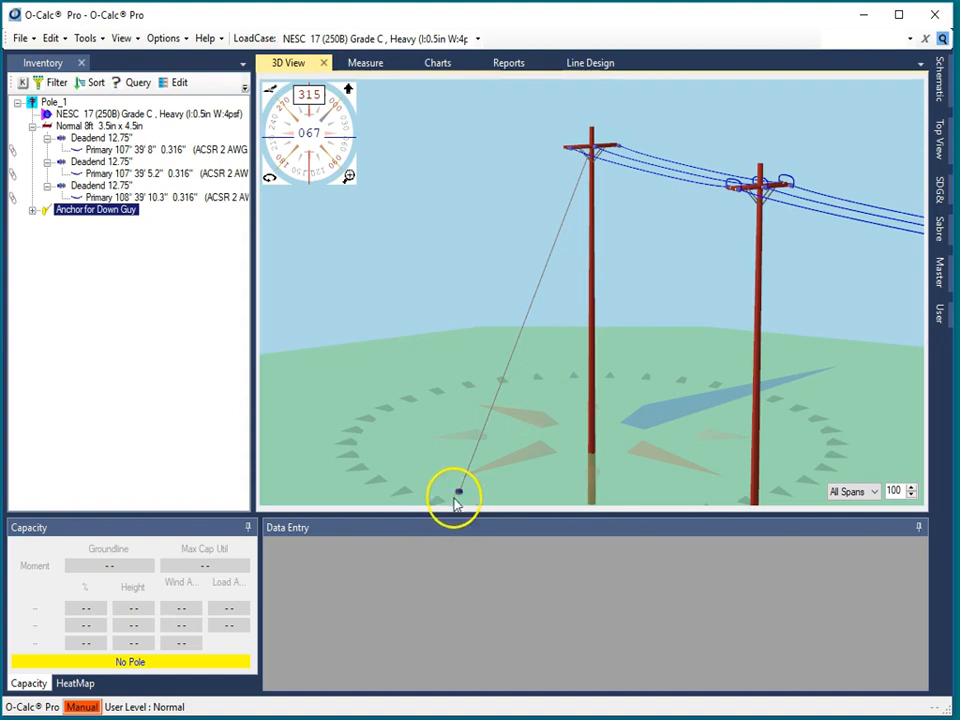
mouse_move(518, 482)
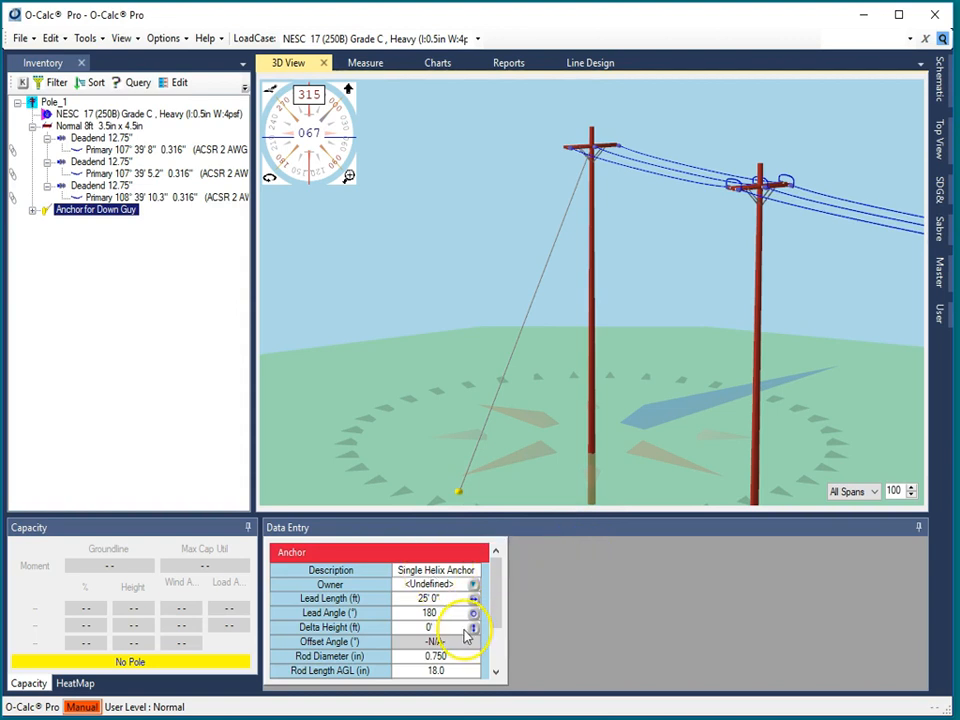
click(430, 612)
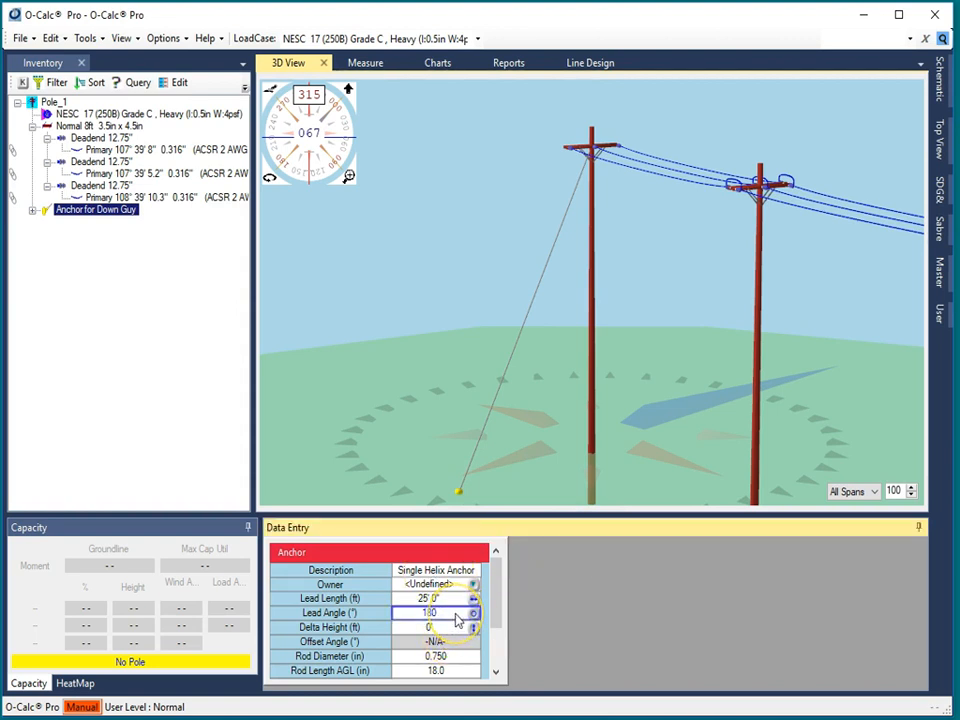
text(270)
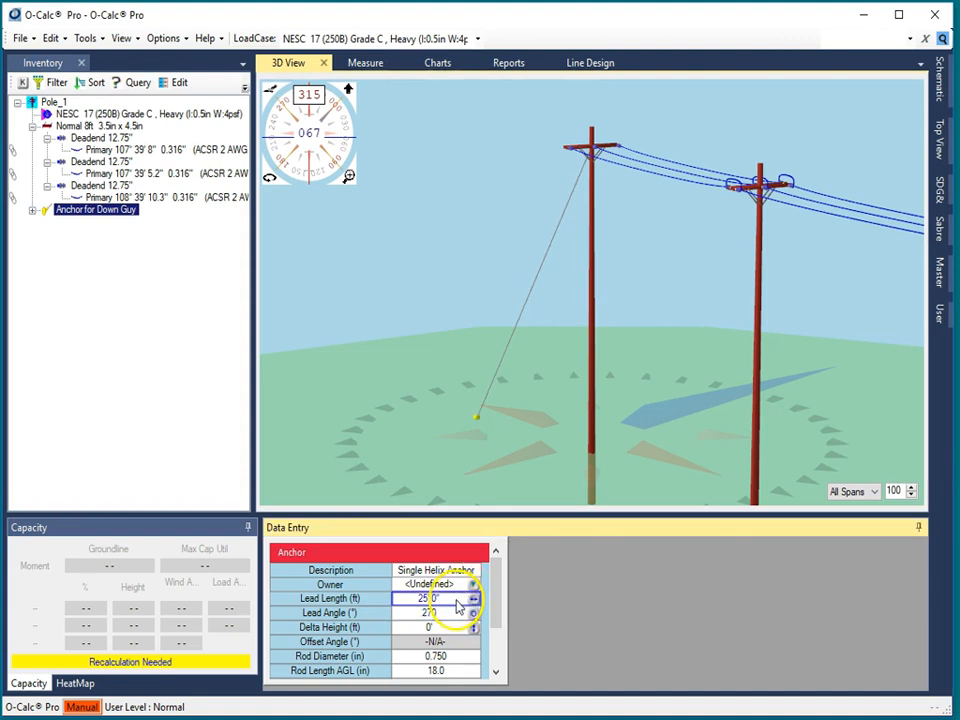
text(14)
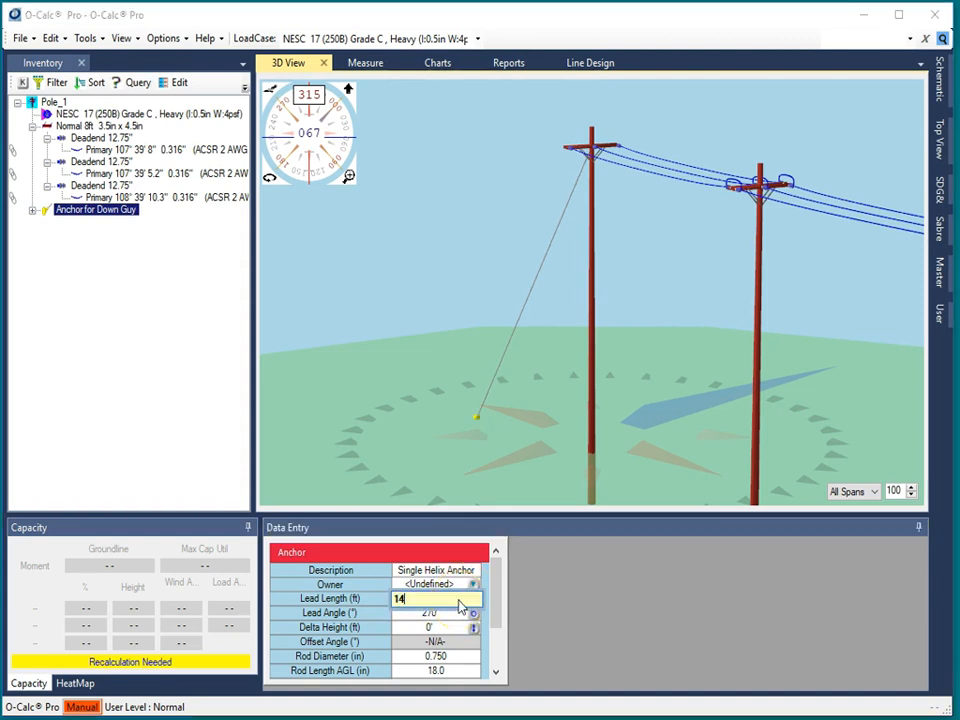
click(588, 62)
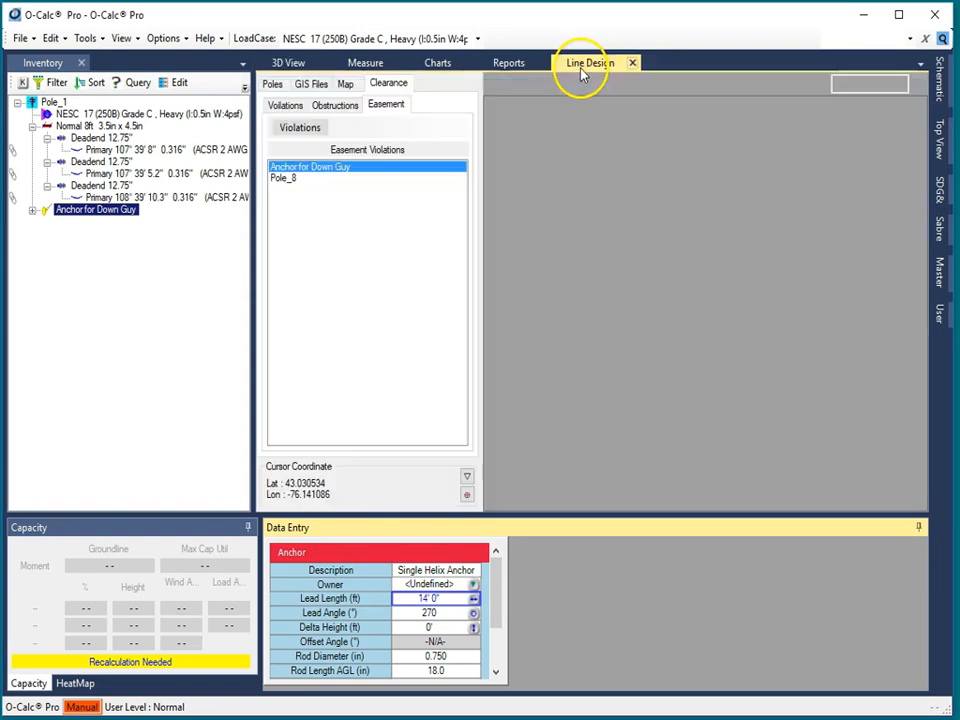
Step: Select Pole_8 in the Easement Violations list to bring it into view
click(590, 62)
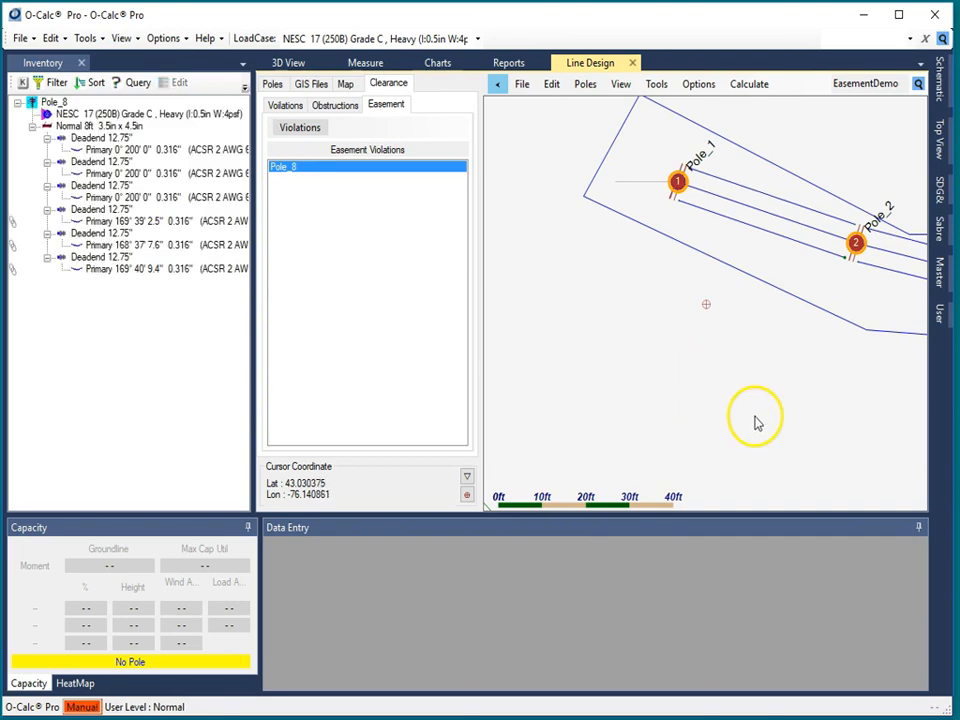
mouse_move(708, 304)
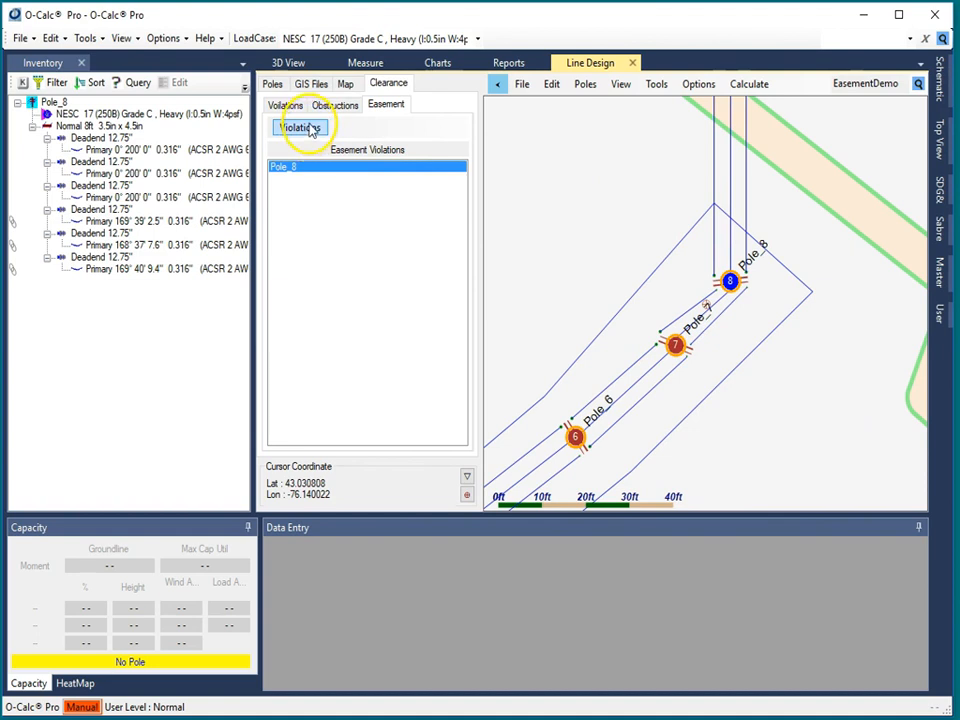
Step: Re-run the easement Violations check and confirm it shows No Violations
click(300, 128)
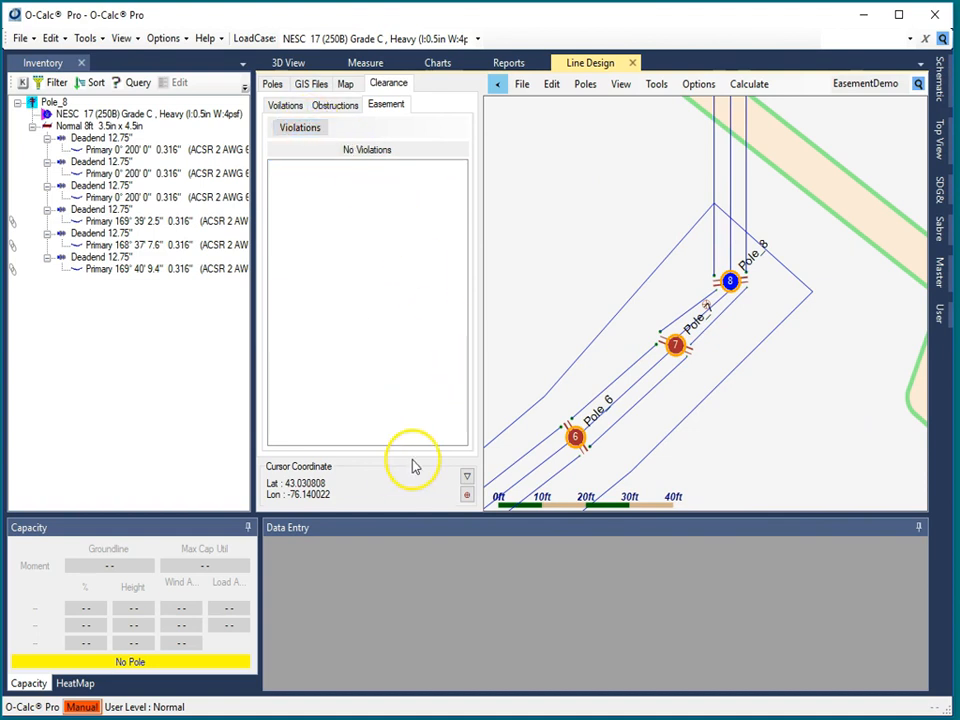
mouse_move(770, 296)
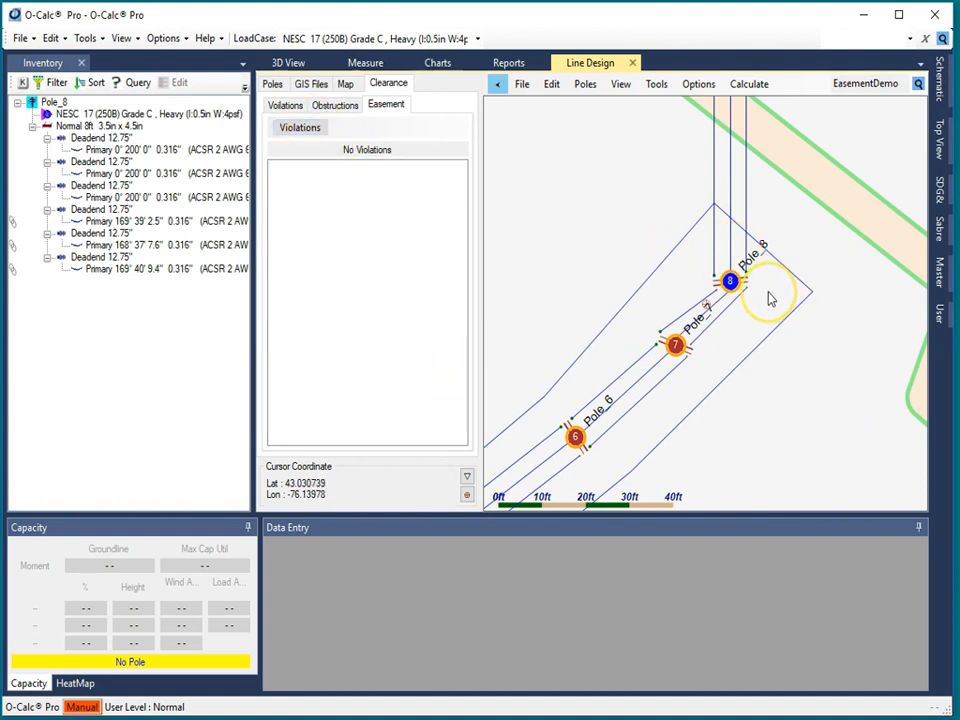
click(676, 348)
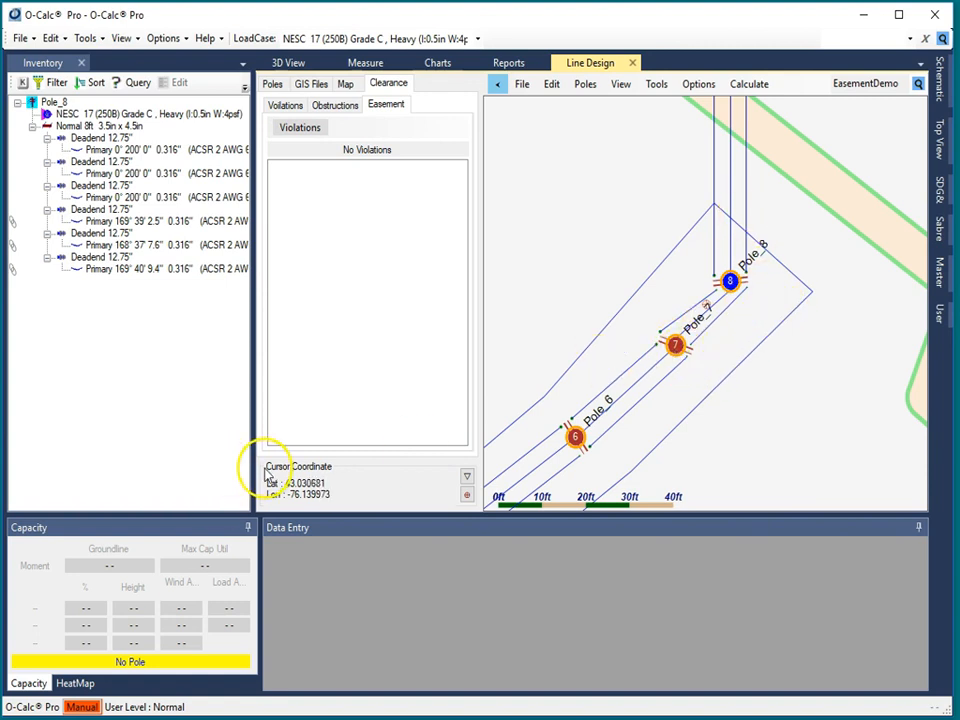
mouse_move(790, 362)
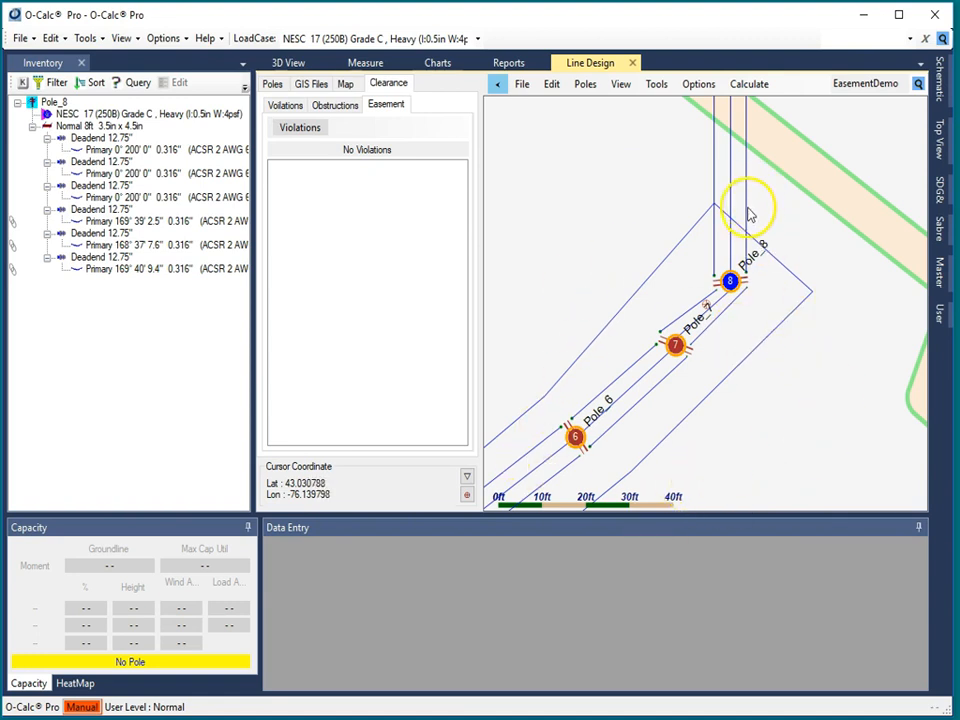
mouse_move(864, 324)
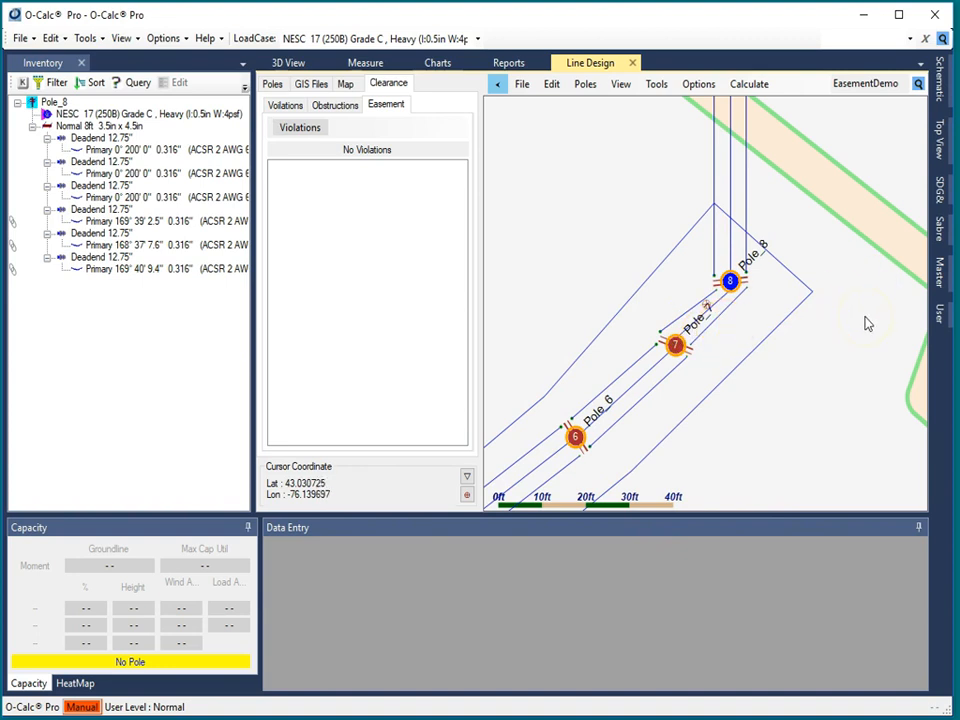